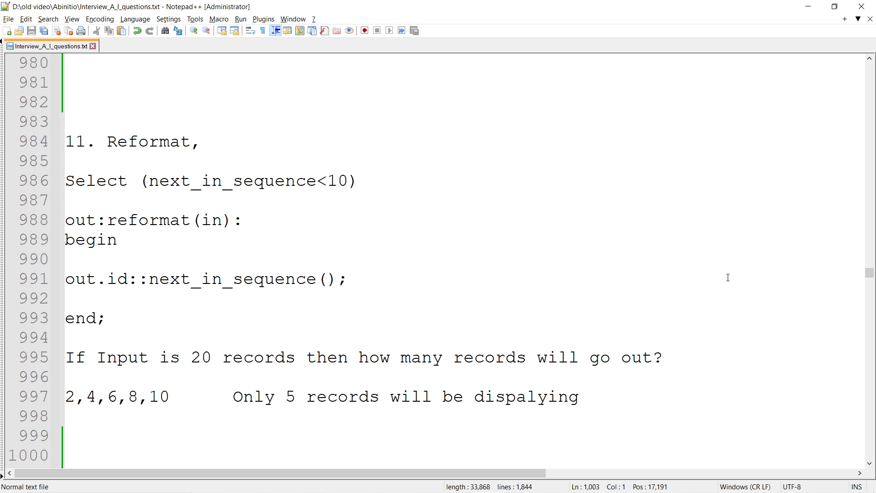
mouse_move(535, 279)
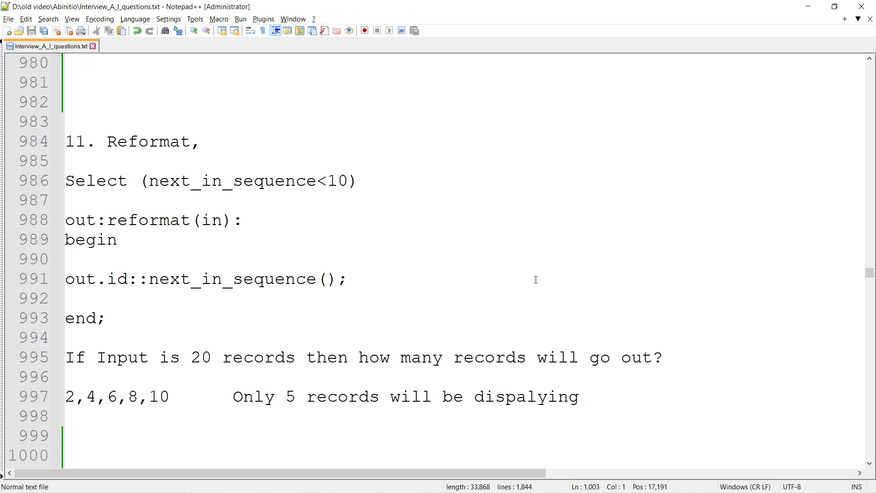
mouse_move(458, 261)
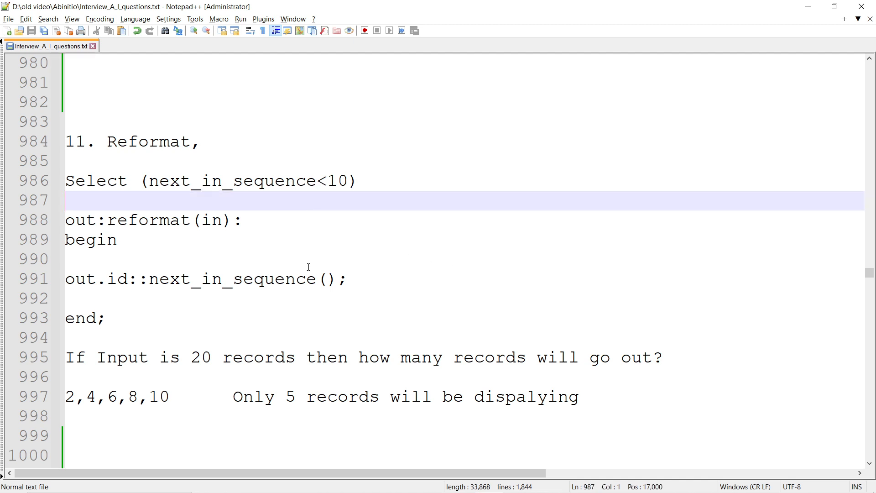
Below the answer line, list input records 1, 2, 3, 4, dots and 20 on separate lines
left_click(349, 279)
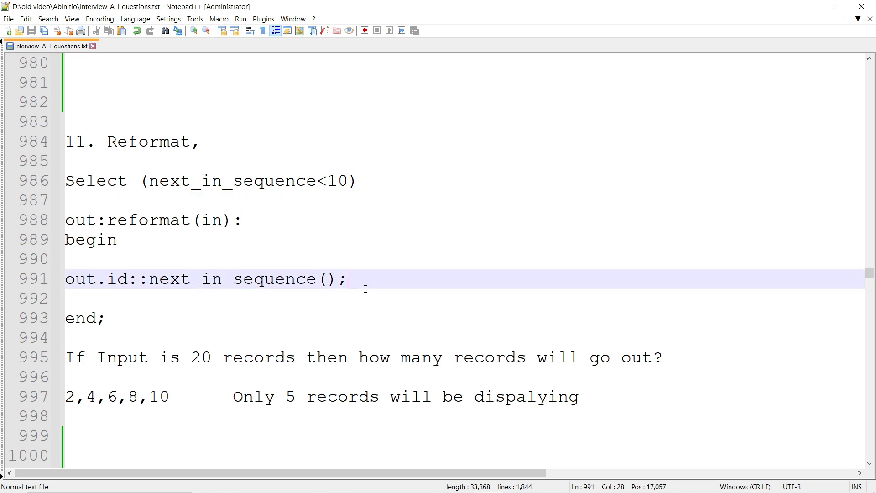
mouse_move(427, 266)
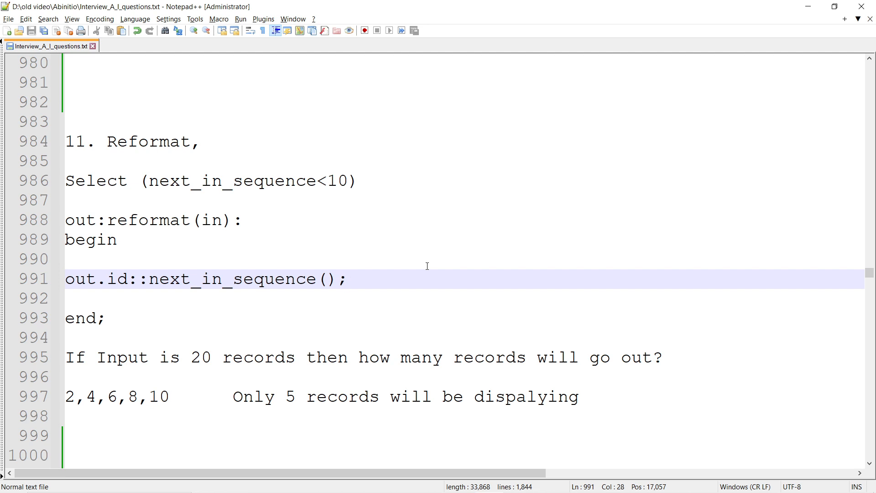
left_click(349, 279)
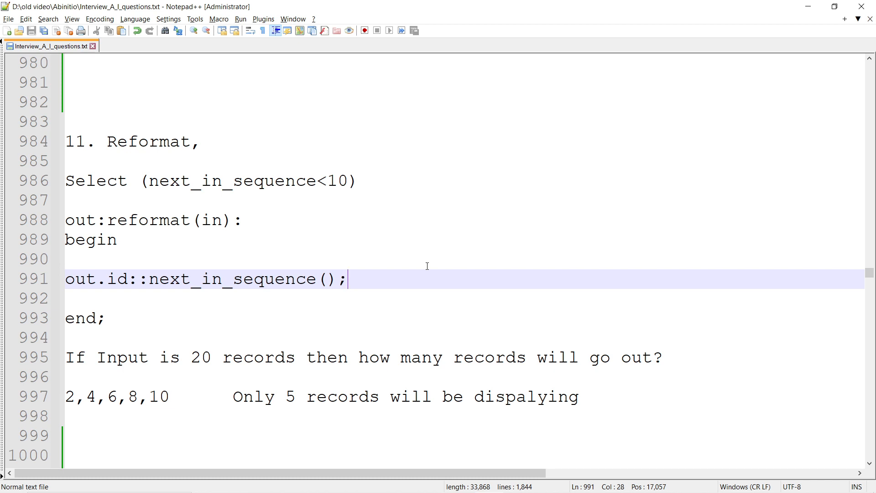
mouse_move(202, 334)
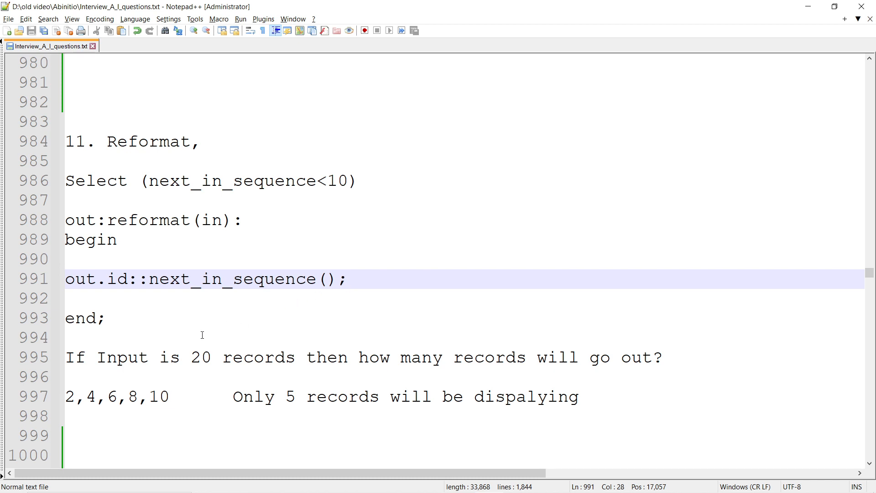
mouse_move(113, 388)
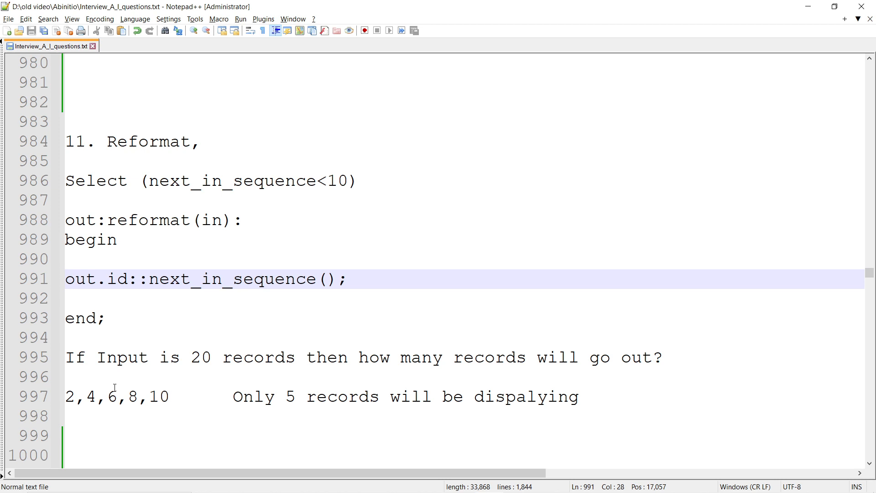
left_click(79, 435)
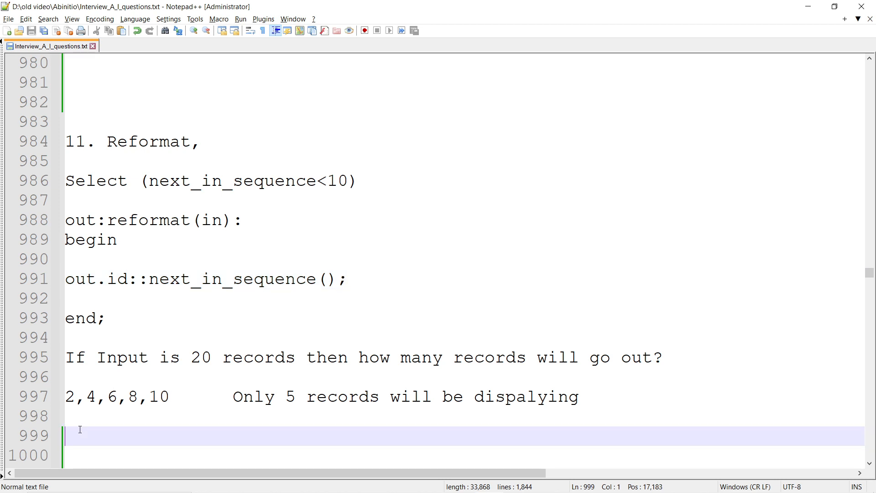
type("1,")
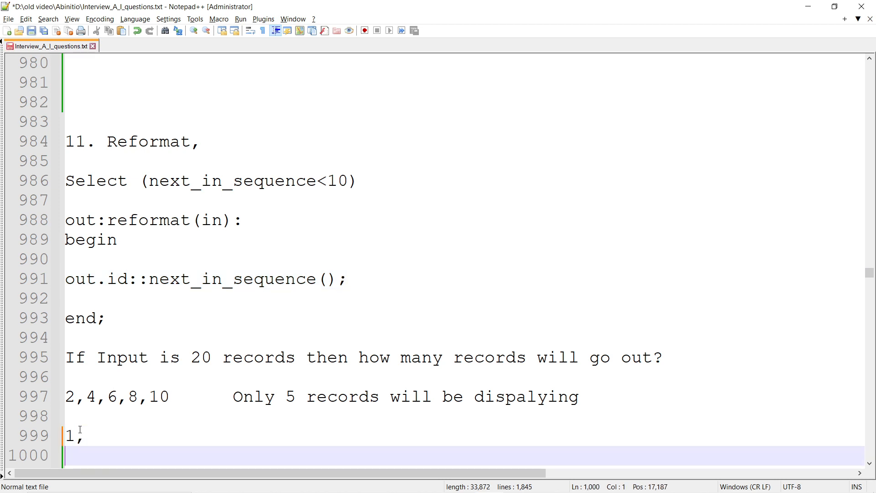
key("Backspace")
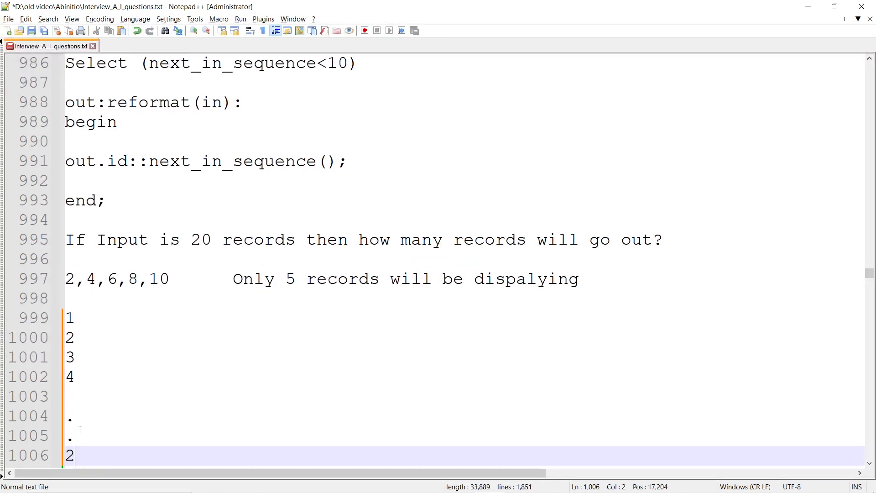
type("0")
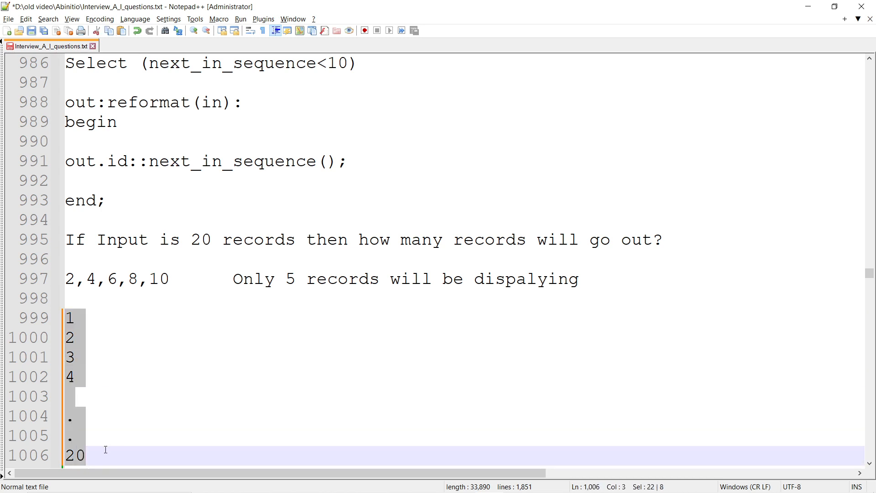
left_click(74, 376)
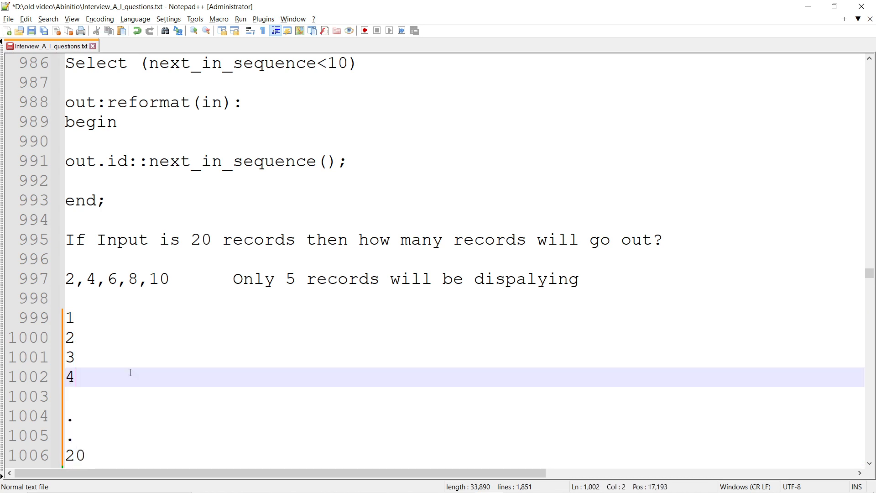
scroll("up", 3)
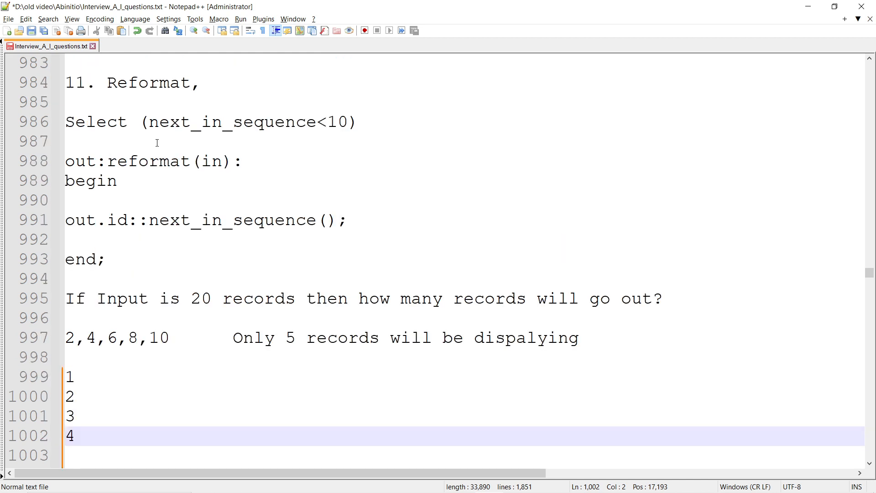
left_click(84, 121)
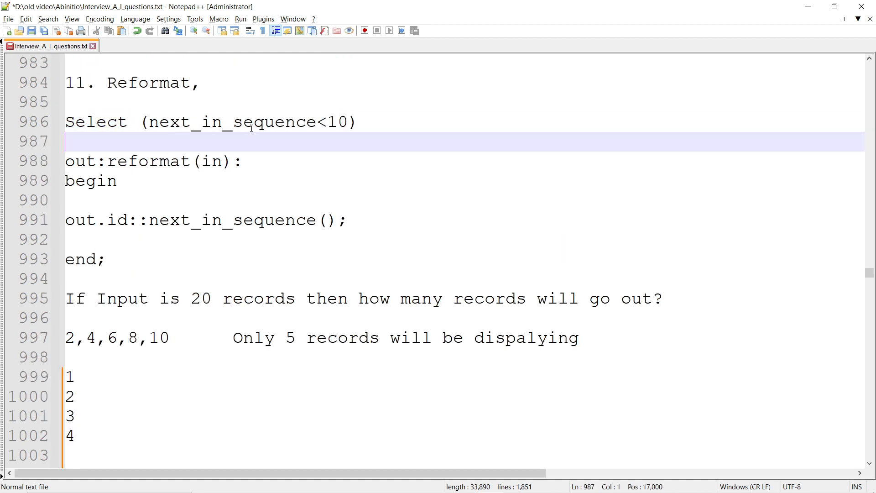
mouse_move(308, 155)
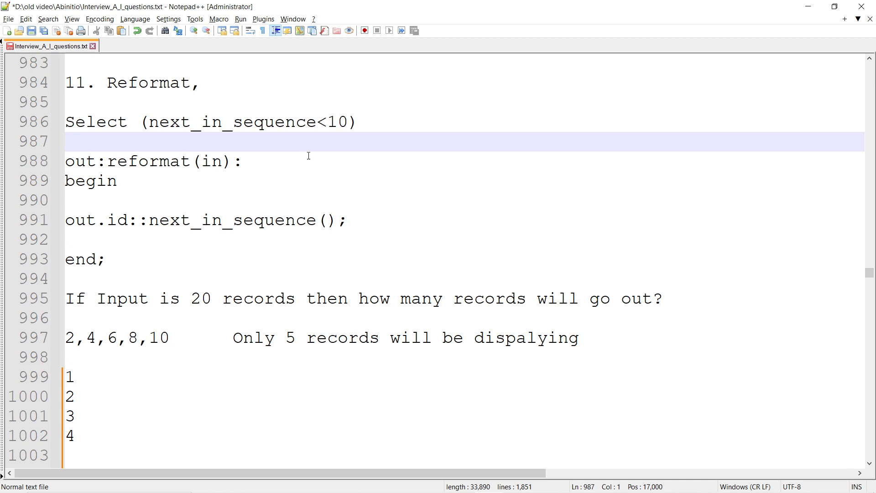
Change the condition to Select= next_in_sequence()<10 and add blank lines after end;
left_click(316, 122)
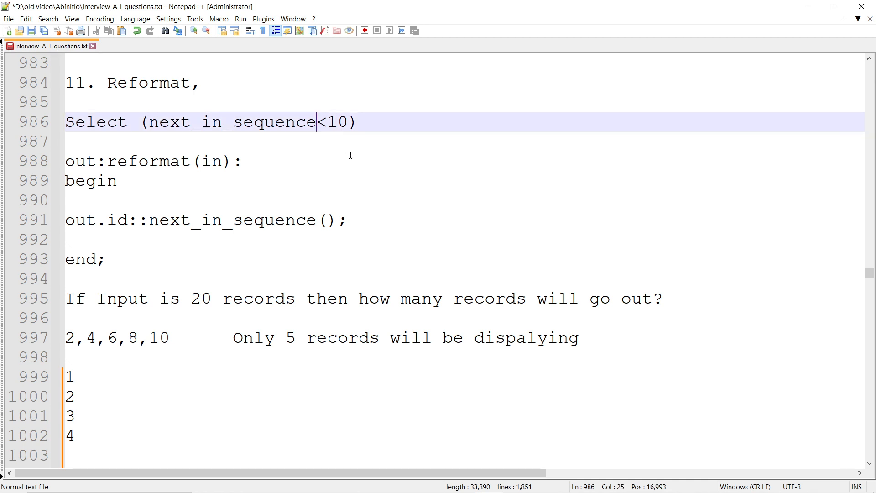
type("()")
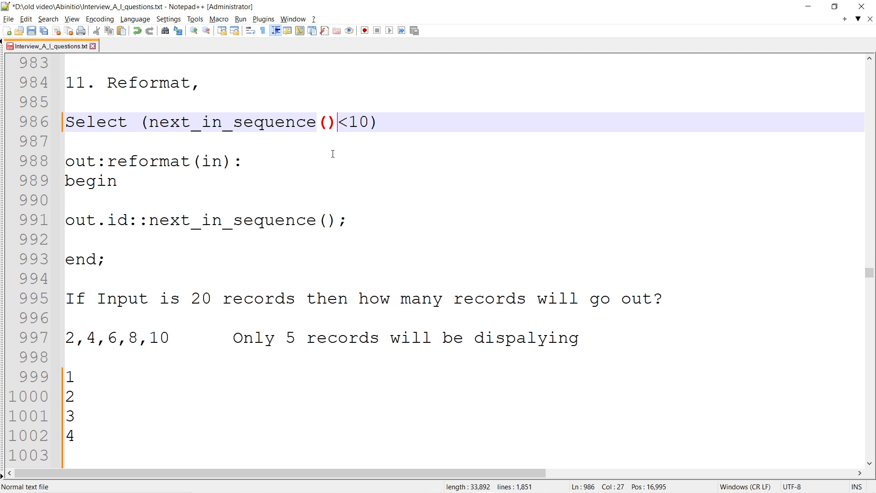
left_click(146, 122)
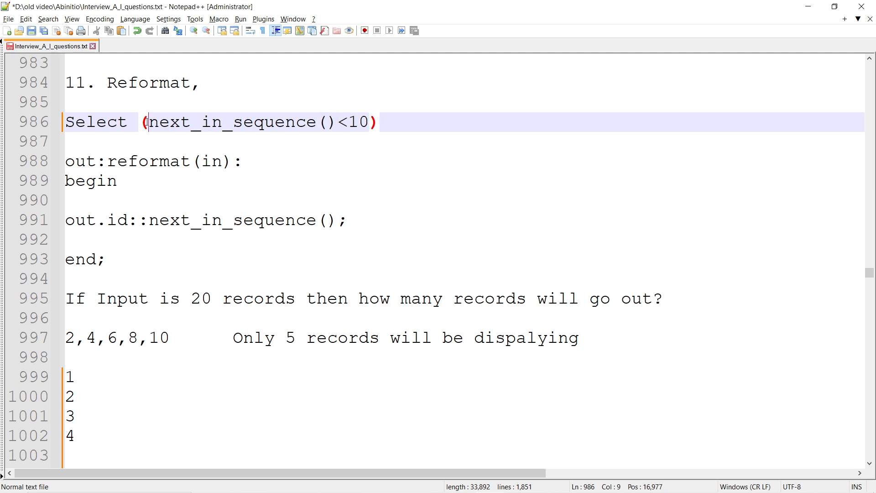
type("=")
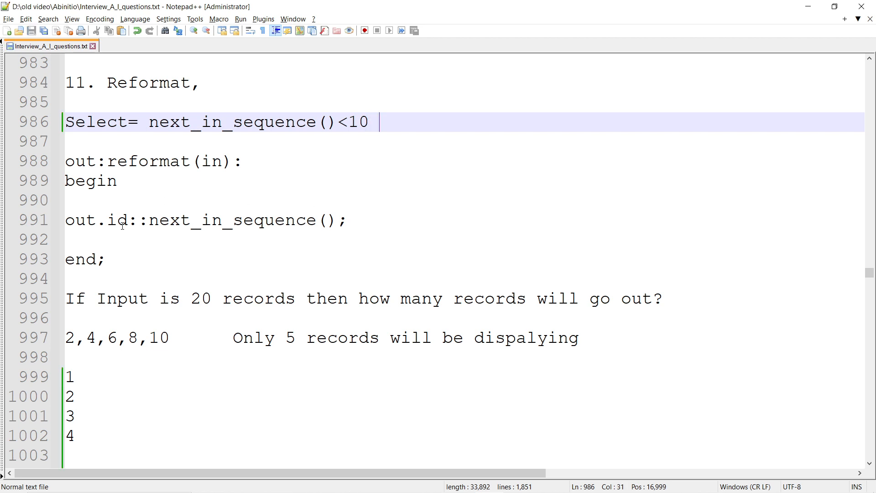
mouse_move(315, 240)
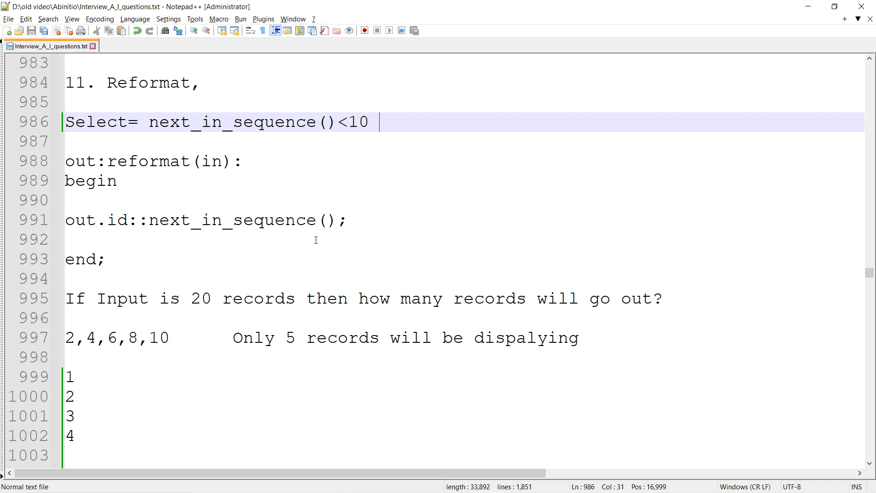
left_click(104, 258)
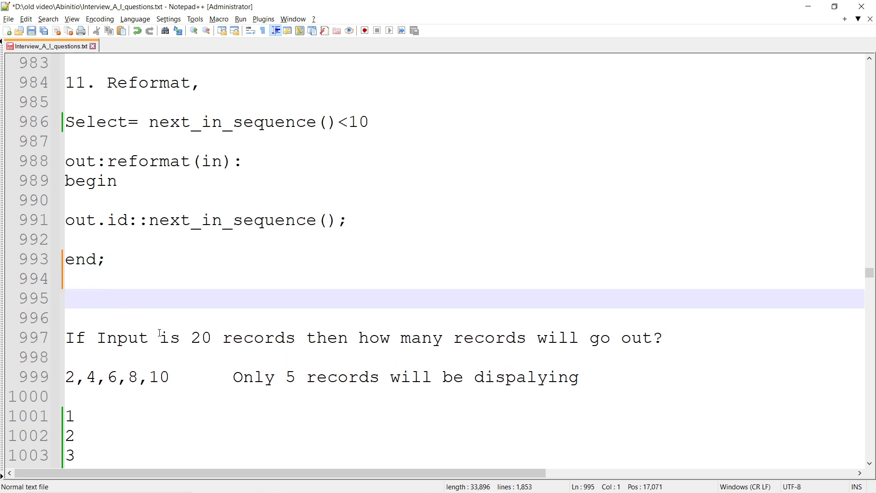
mouse_move(126, 121)
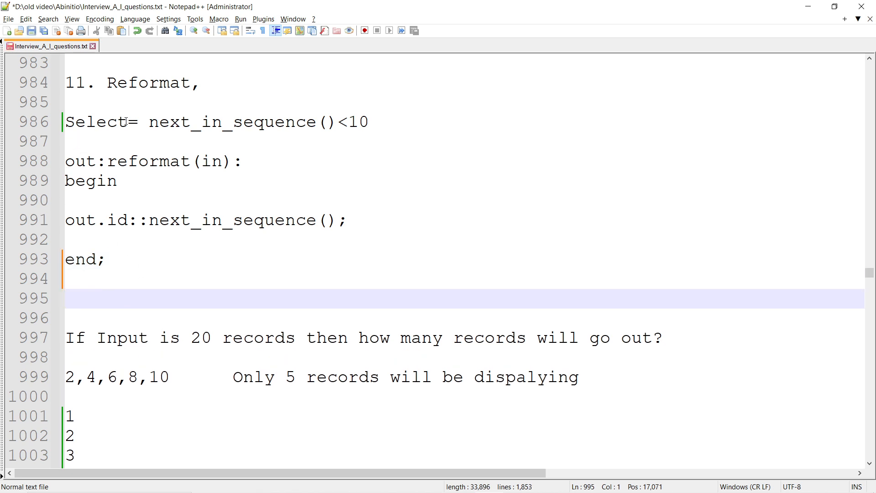
double_click(231, 122)
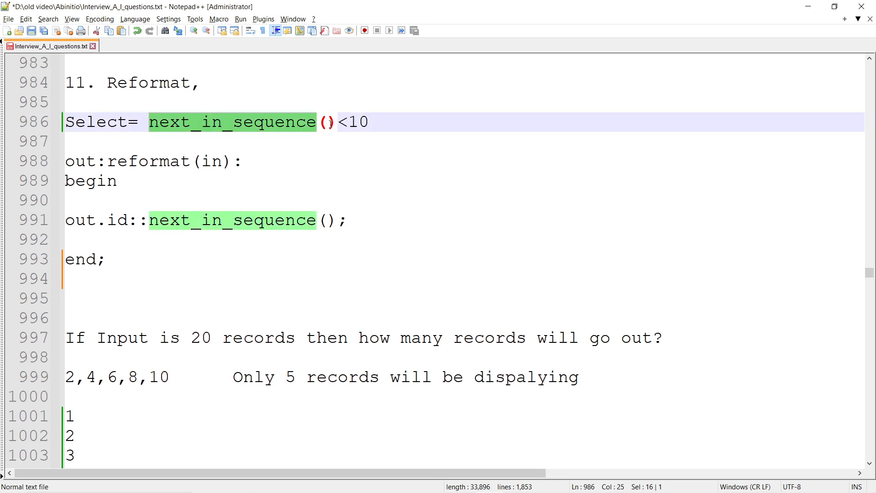
left_click(67, 142)
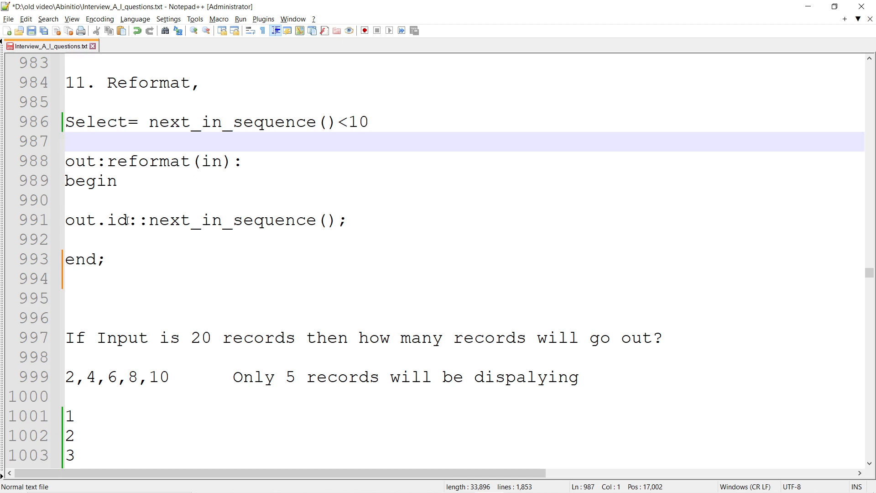
double_click(232, 220)
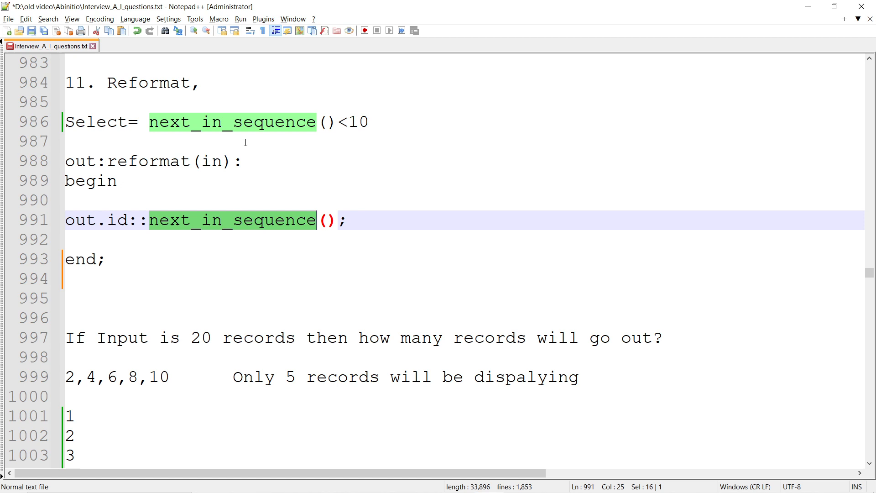
mouse_move(298, 234)
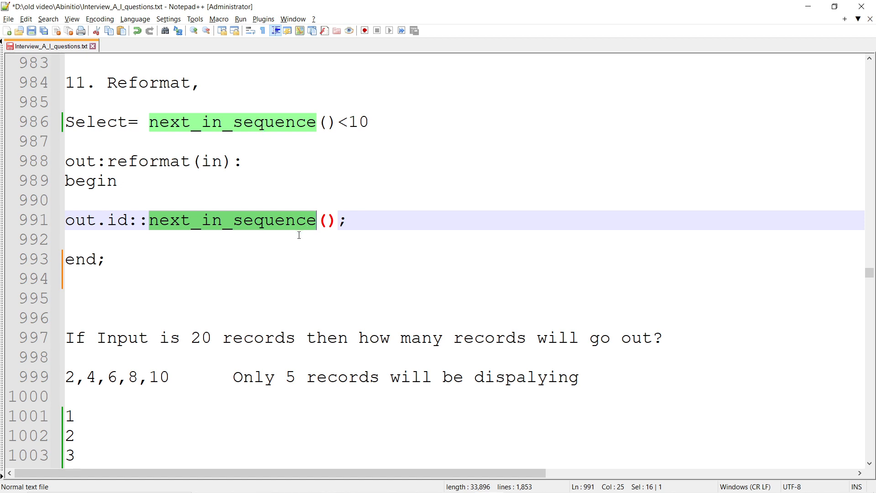
mouse_move(105, 365)
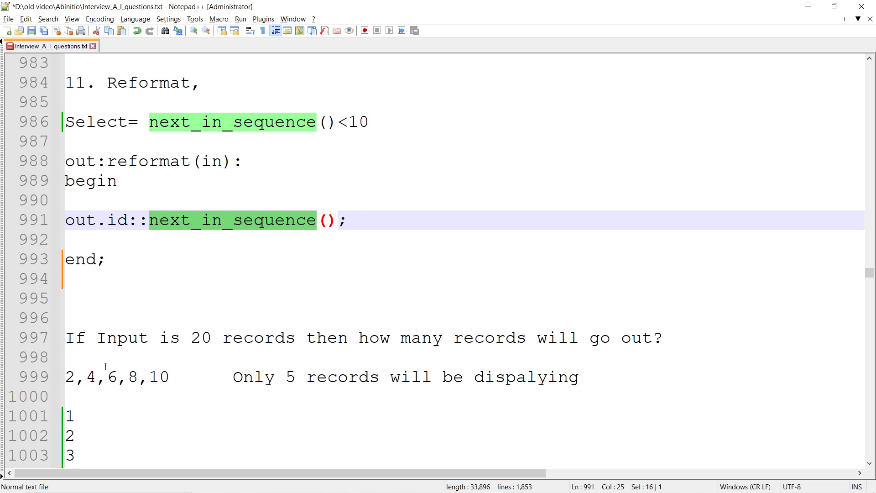
Prefix the output values with 'id = ' so the line reads id = 2,4,6,8,10
left_click(74, 378)
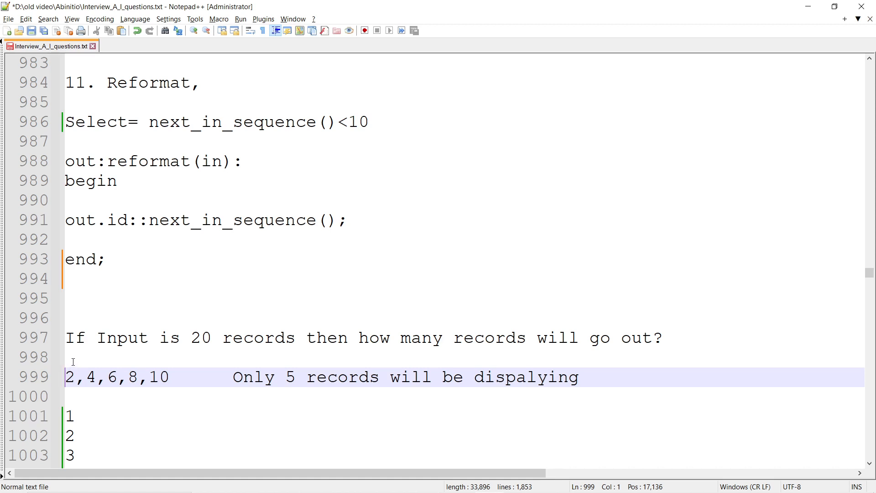
type("id =")
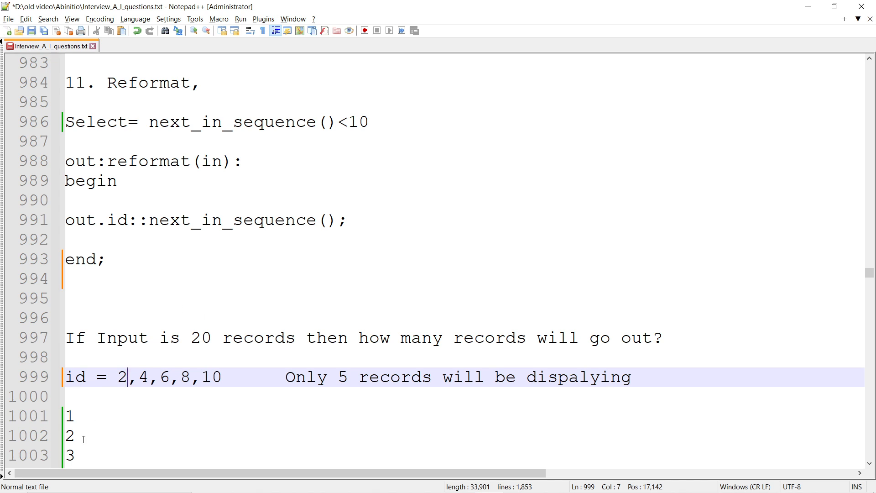
mouse_move(78, 438)
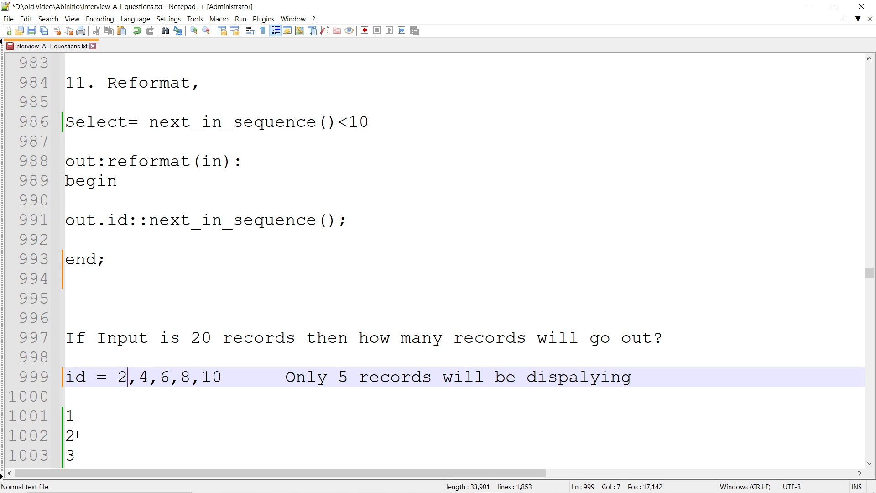
left_click(75, 435)
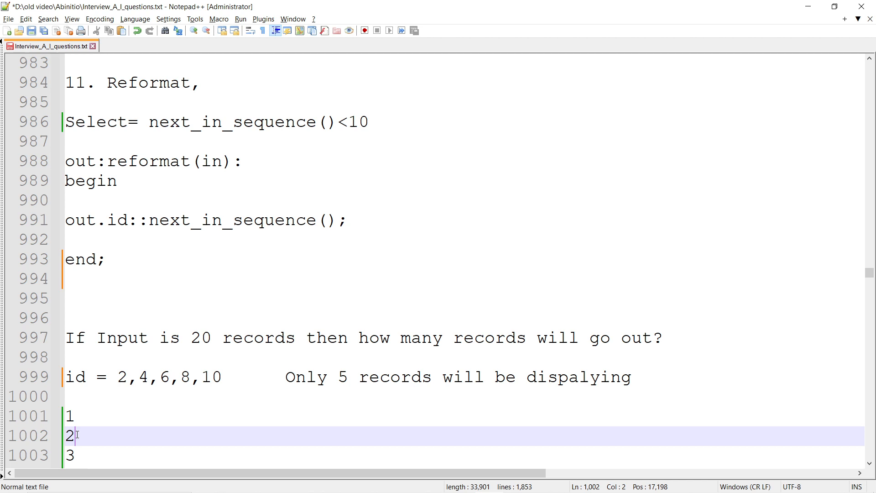
mouse_move(300, 131)
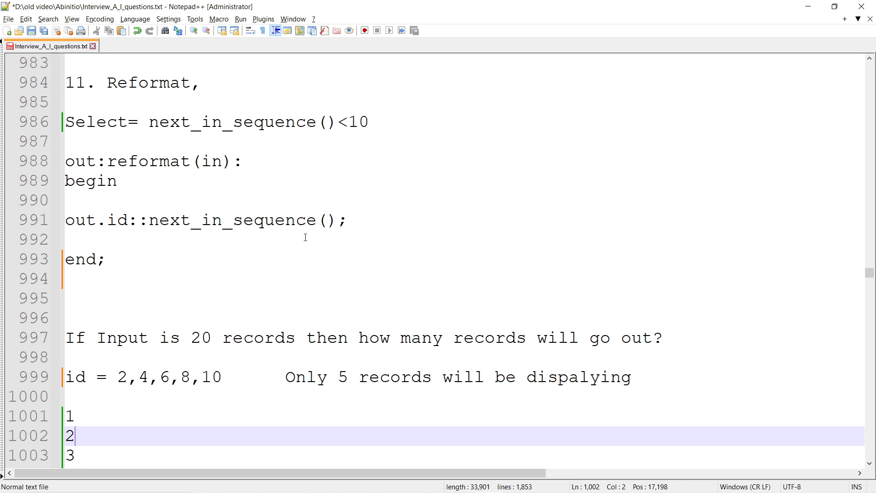
mouse_move(331, 156)
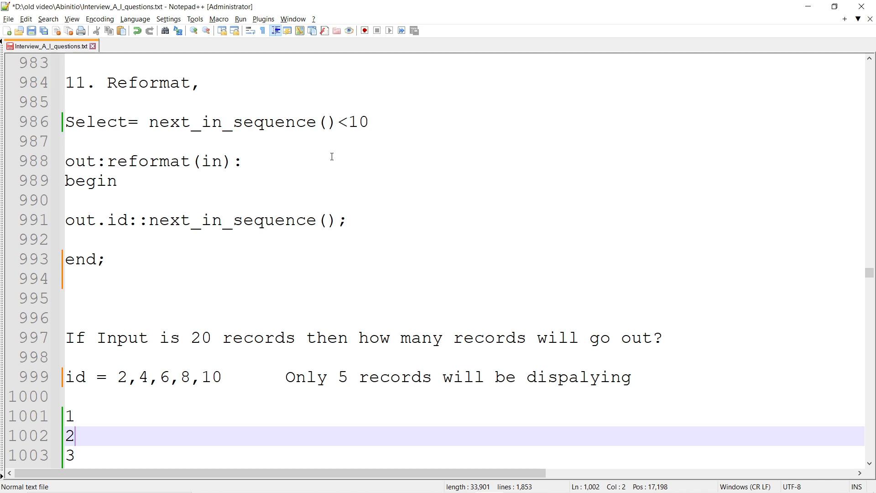
mouse_move(263, 140)
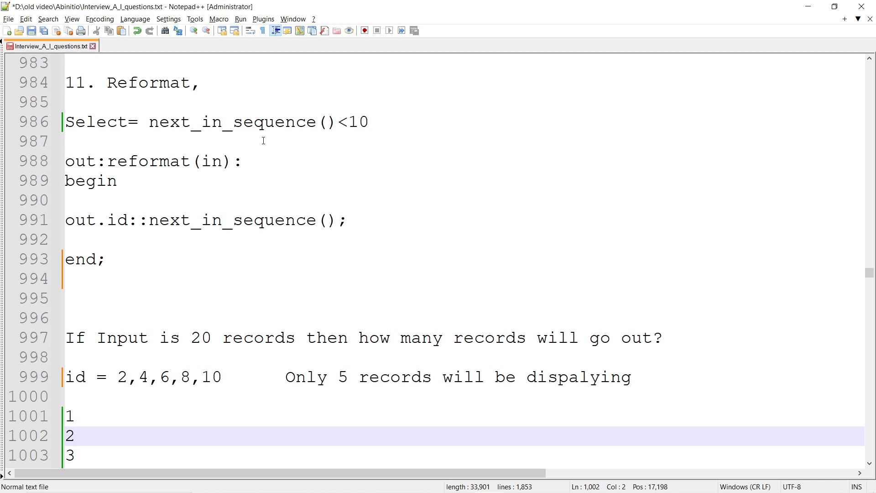
mouse_move(165, 241)
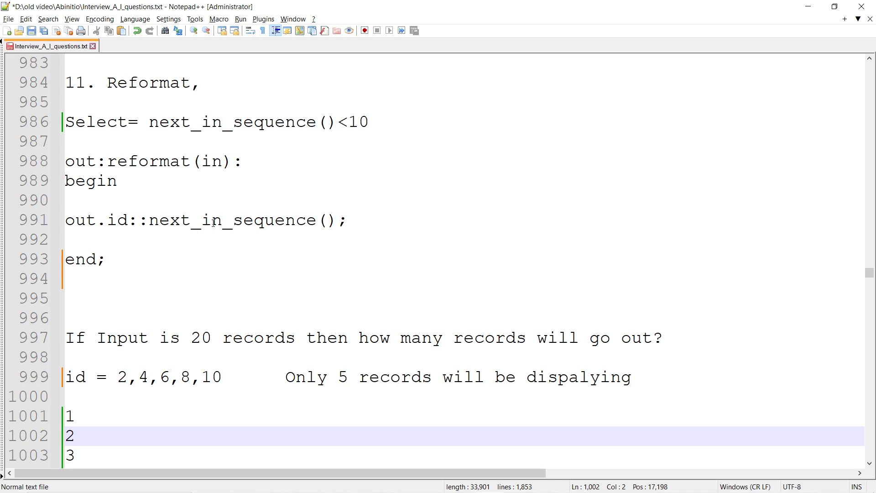
mouse_move(148, 370)
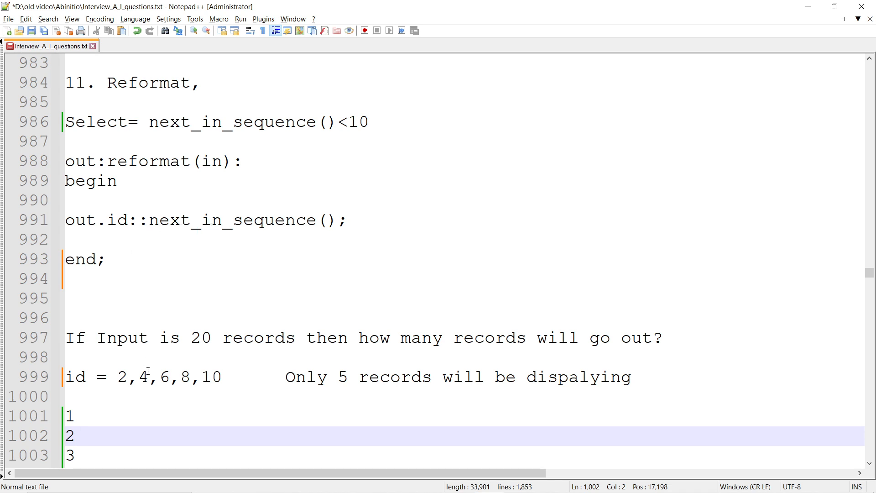
left_click(147, 376)
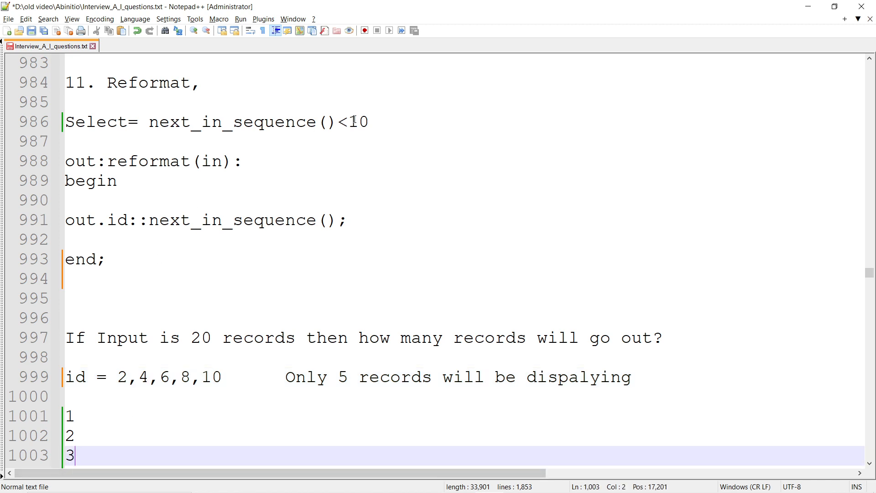
mouse_move(295, 200)
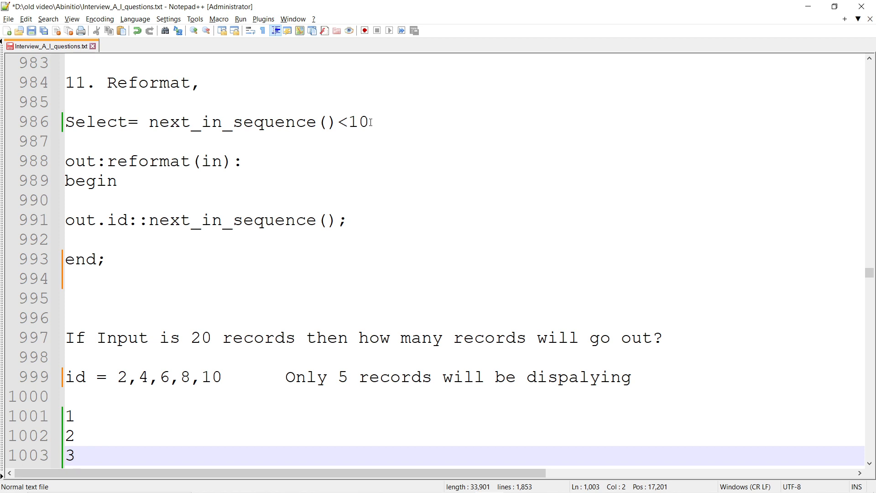
mouse_move(249, 214)
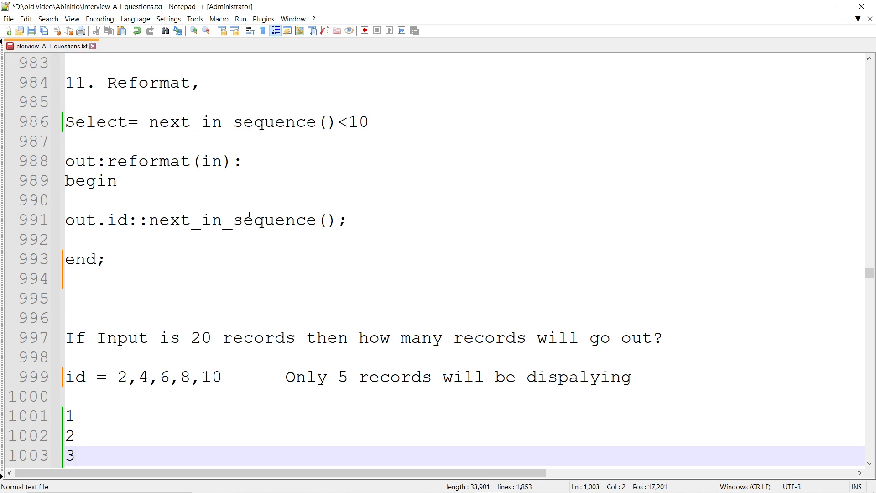
mouse_move(306, 208)
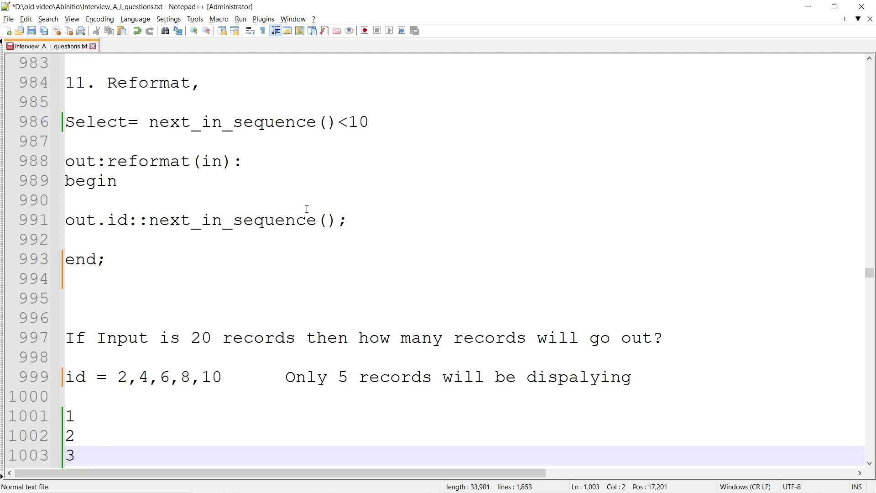
double_click(232, 219)
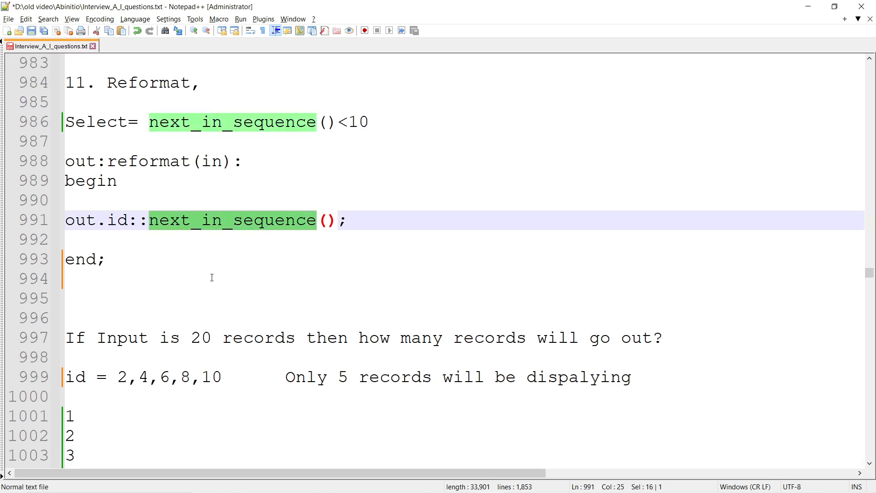
left_click(222, 376)
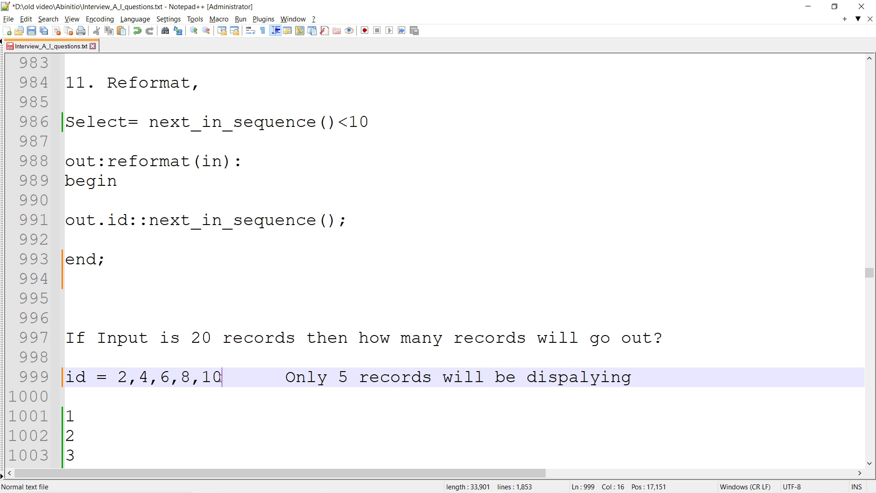
left_click(73, 415)
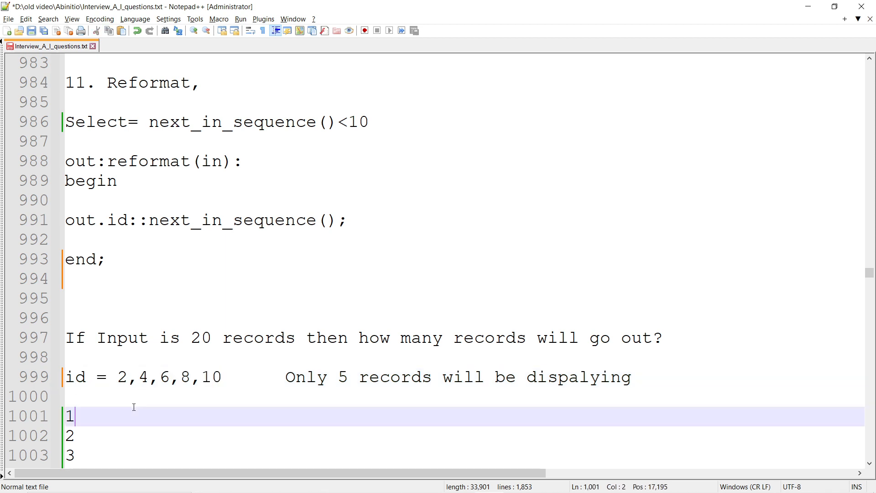
mouse_move(281, 388)
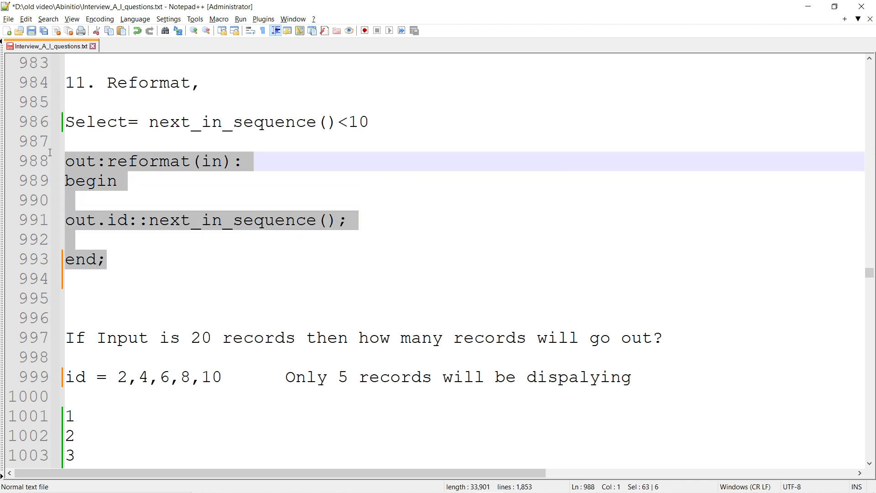
left_click(165, 278)
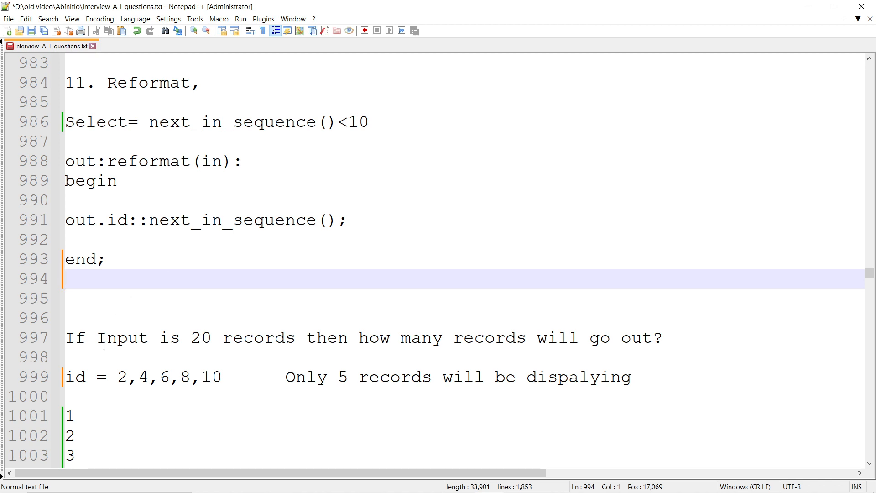
mouse_move(99, 323)
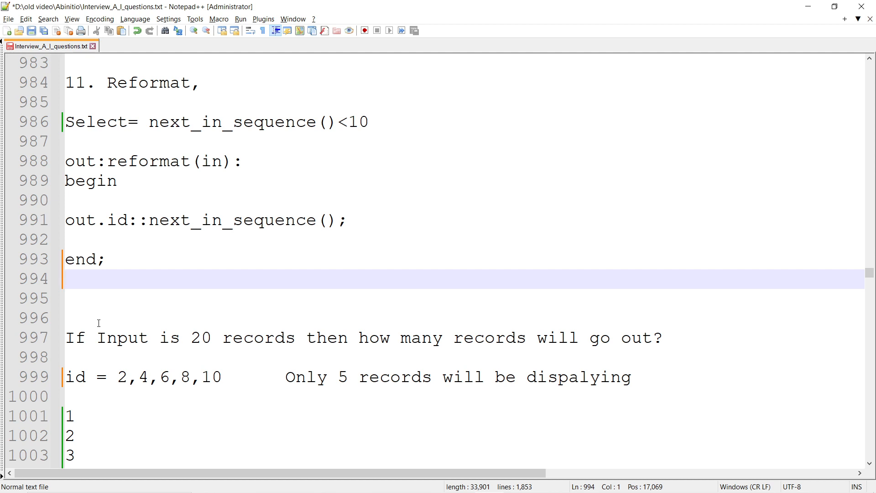
mouse_move(157, 401)
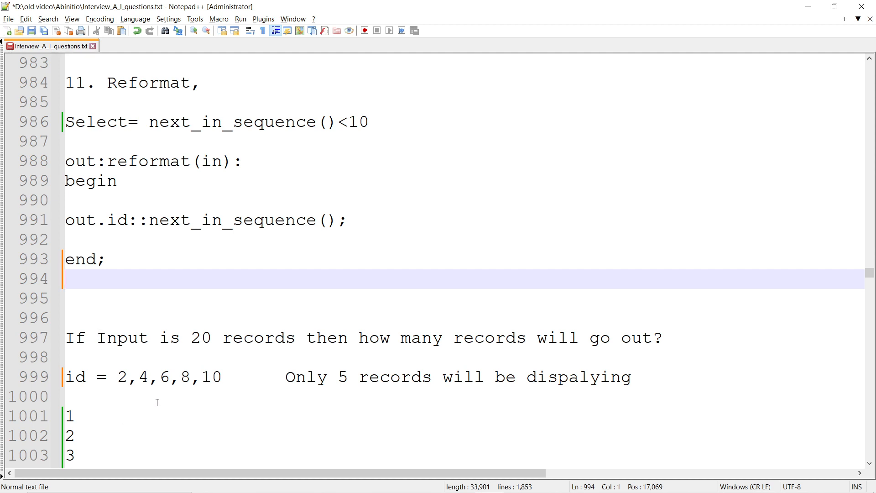
scroll("down", 3)
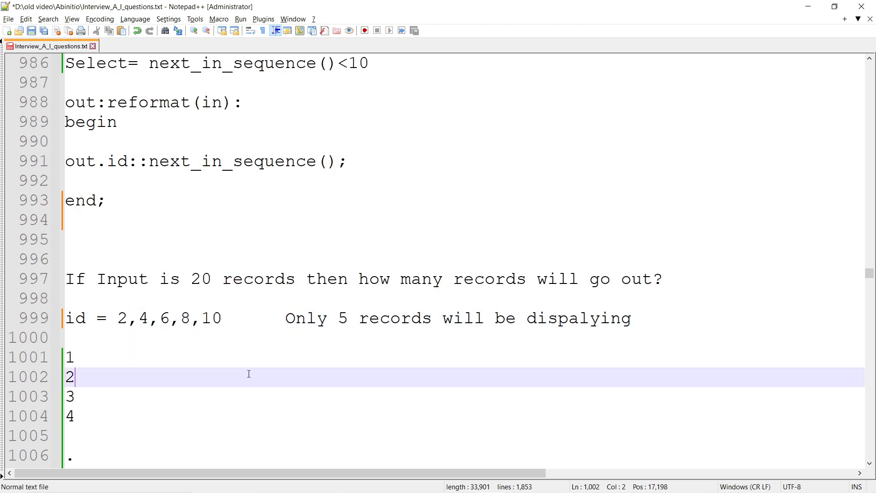
scroll("up", 3)
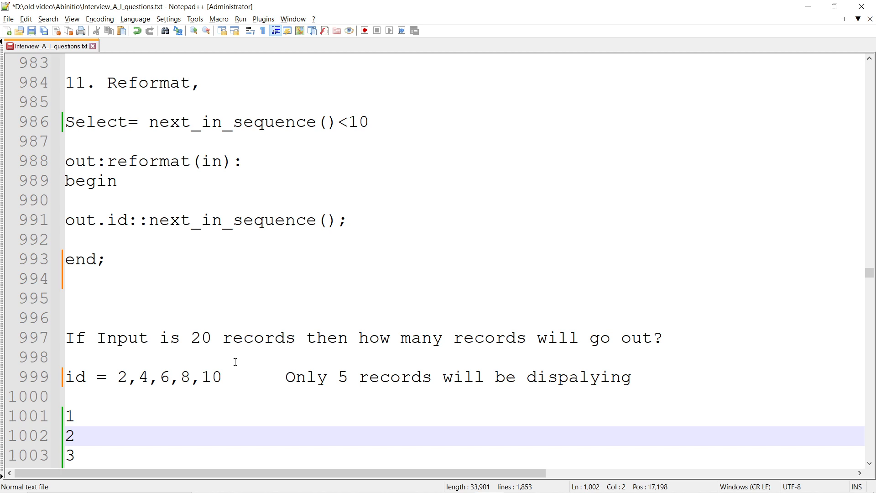
mouse_move(243, 303)
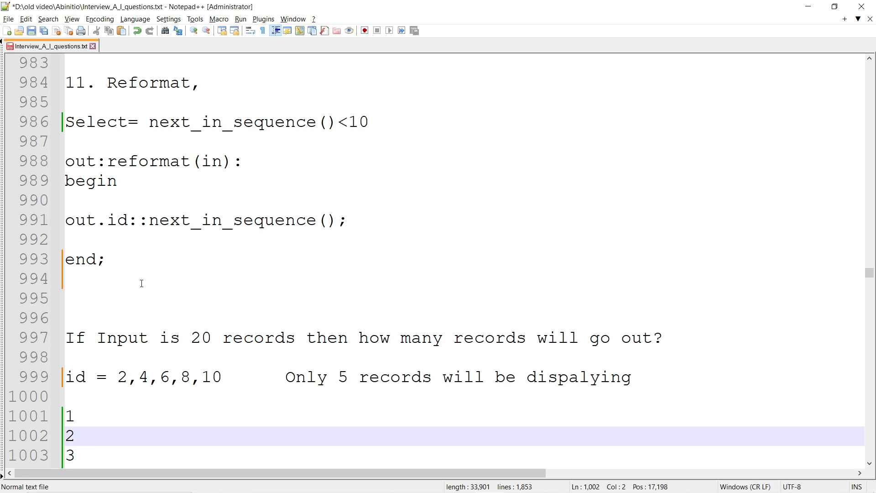
mouse_move(147, 278)
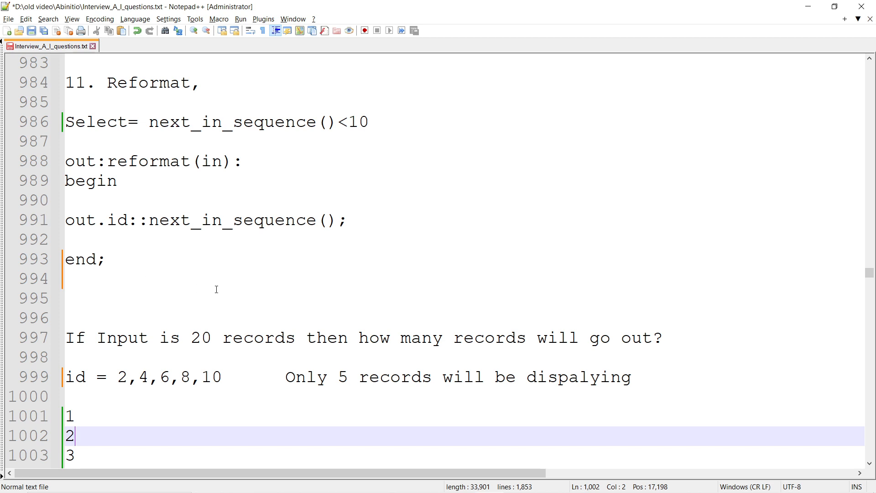
mouse_move(440, 298)
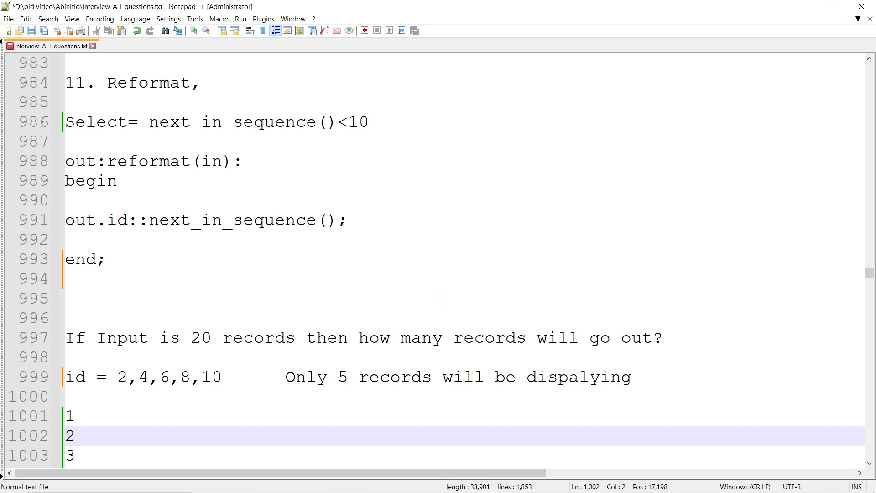